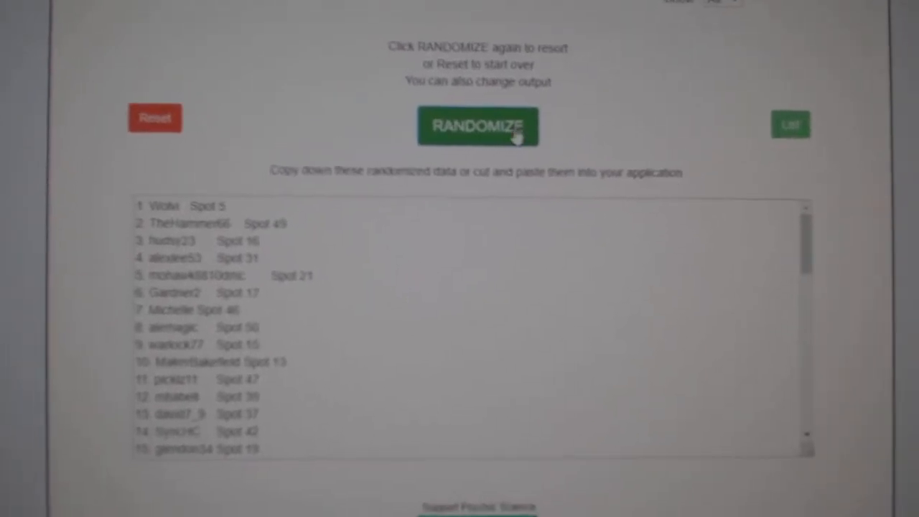
- Shuffle the hockey card item list into a random order with RANDOMIZE
{"action": "left_click", "coordinate": [477, 127]}
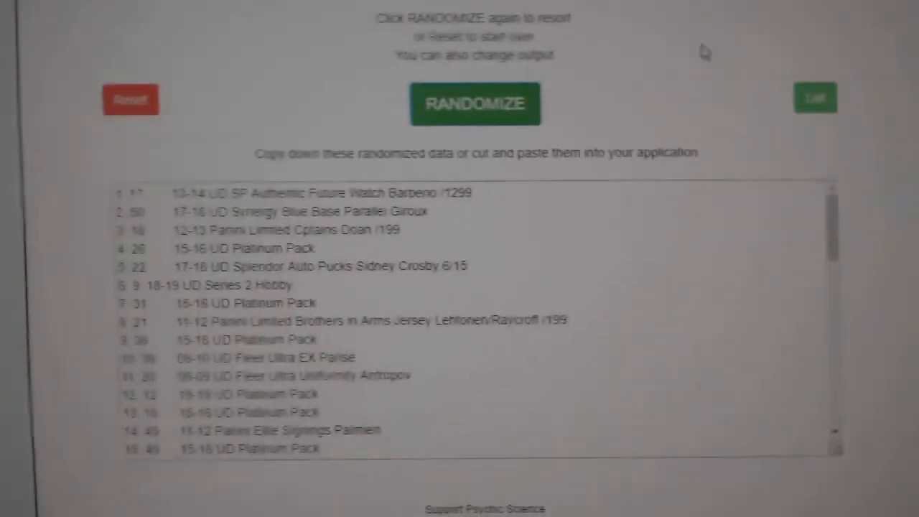
- Reshuffle the card items into a fresh random order
{"action": "left_click", "coordinate": [475, 104]}
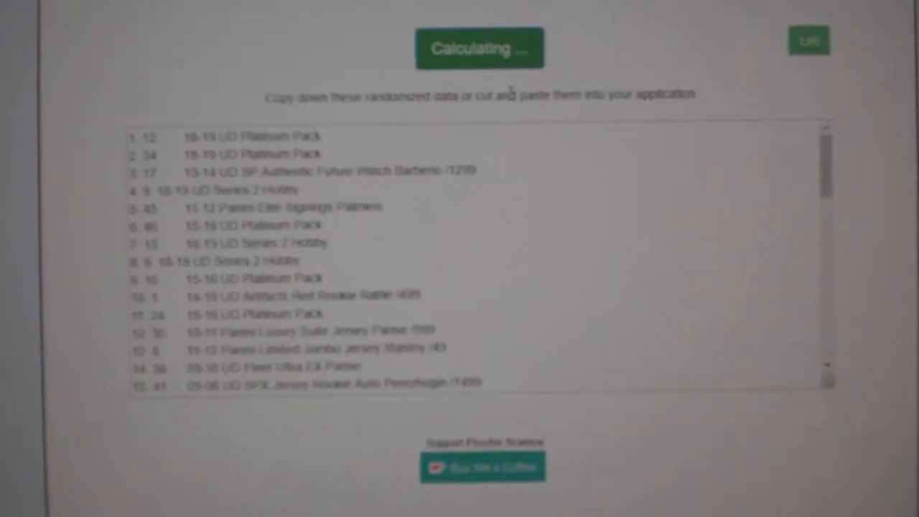
{"action": "left_click", "coordinate": [479, 48]}
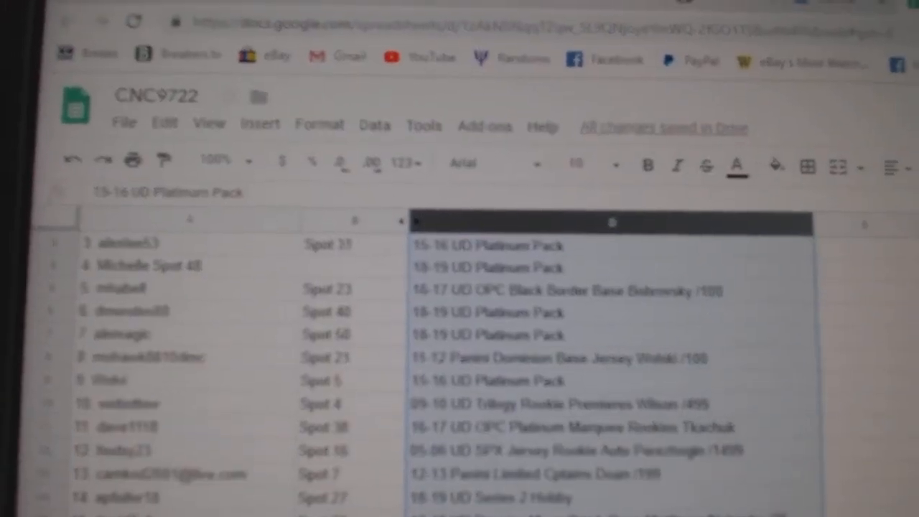
- Check the Matthews/Nylander patch card (row 15) and Draisaitl Ice Scripts card (row 20)
{"action": "scroll", "scroll_direction": "down", "scroll_amount": 3}
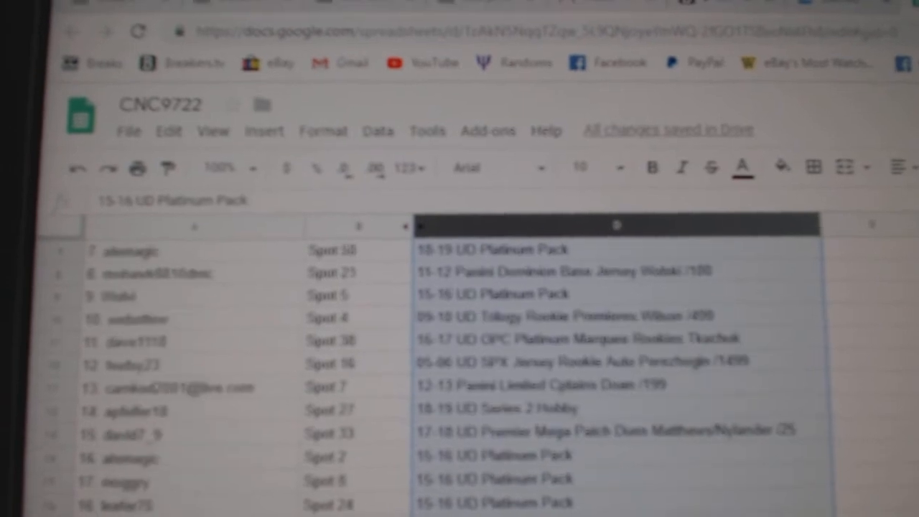
{"action": "scroll", "scroll_direction": "down", "scroll_amount": 3}
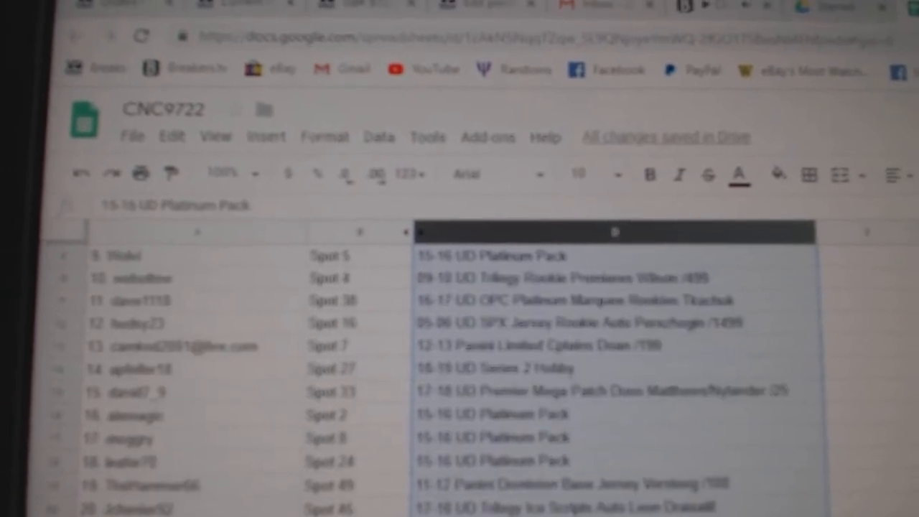
{"action": "scroll", "scroll_direction": "down", "scroll_amount": 3}
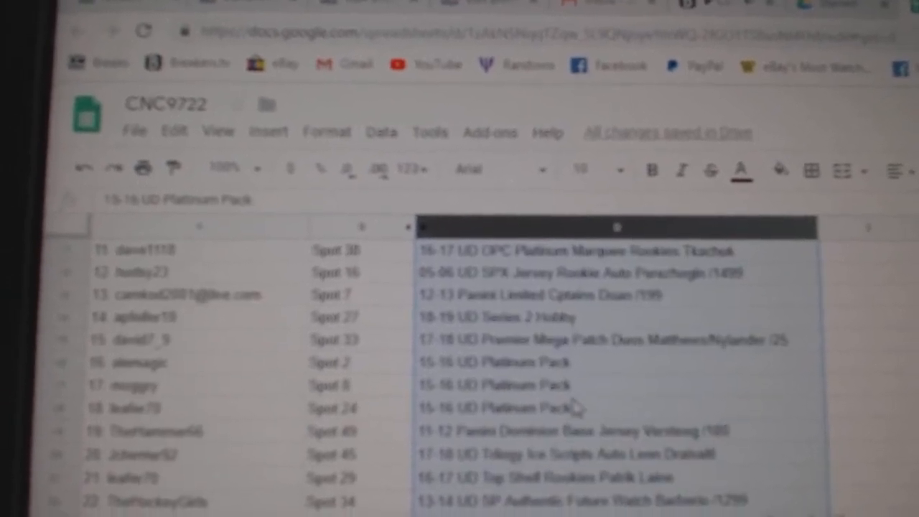
{"action": "left_click", "coordinate": [617, 340]}
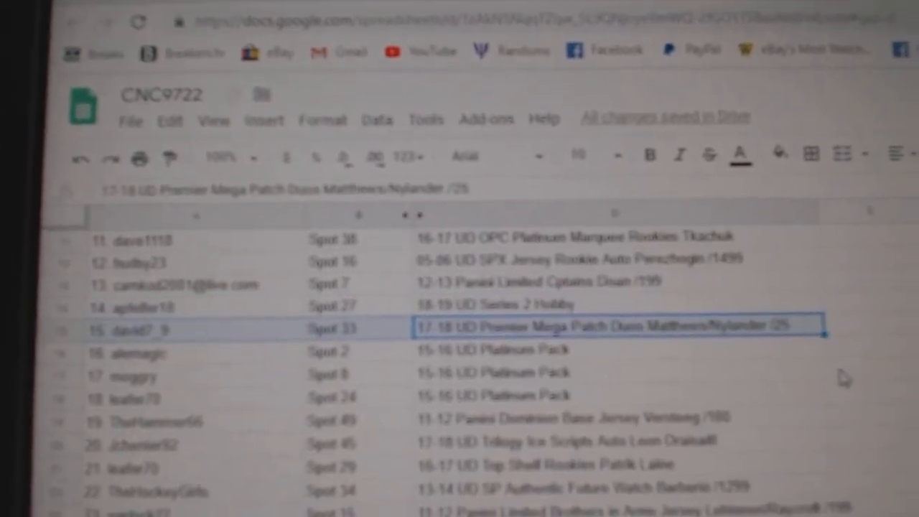
{"action": "scroll", "scroll_direction": "down", "scroll_amount": 3}
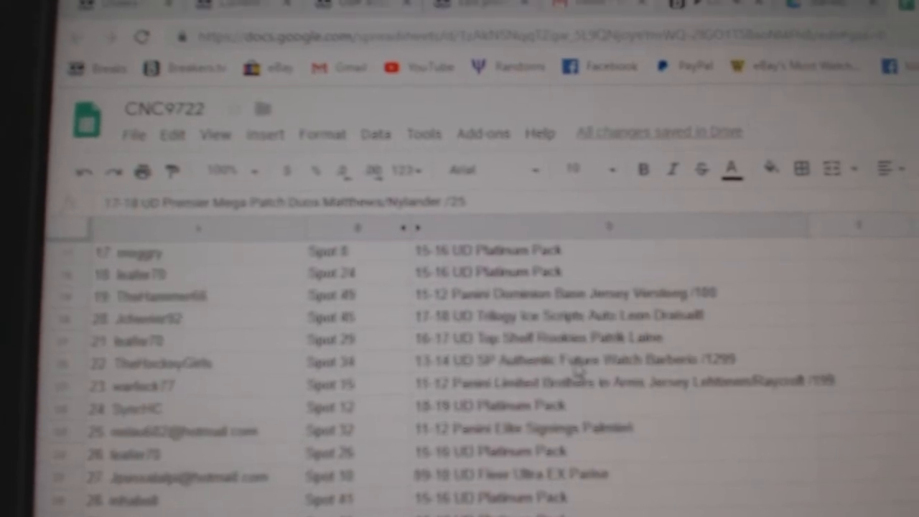
{"action": "left_click", "coordinate": [609, 319]}
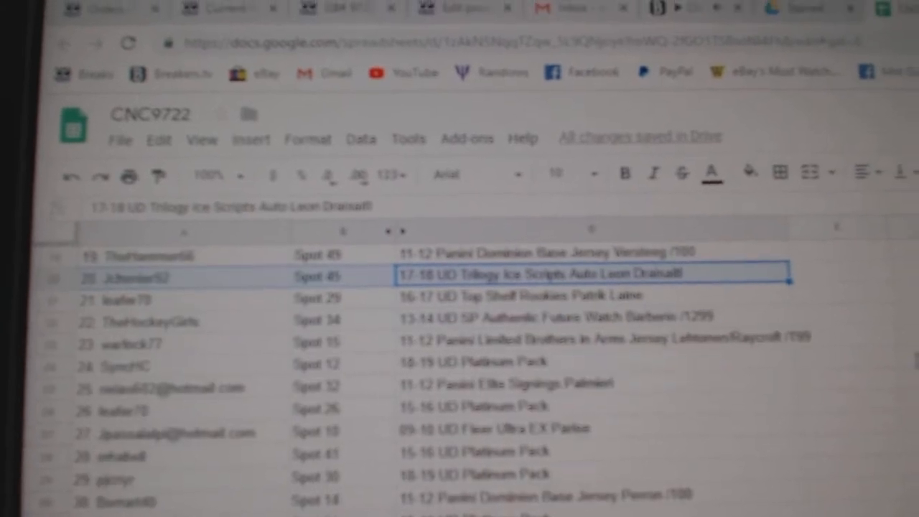
- Check the Sidney Crosby Auto Pucks (row 32) and Wayne Gretzky Winter Green (row 44) cards
{"action": "scroll", "scroll_direction": "down", "scroll_amount": 3}
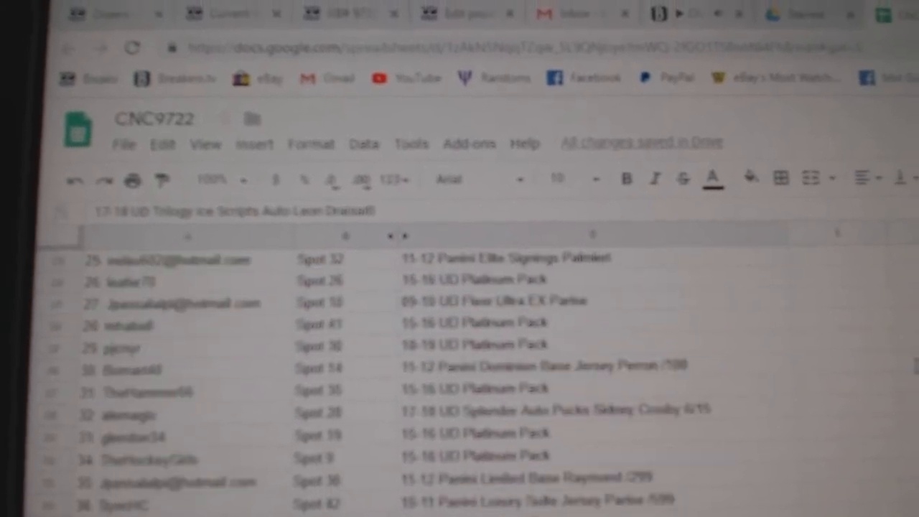
{"action": "scroll", "scroll_direction": "down", "scroll_amount": 3}
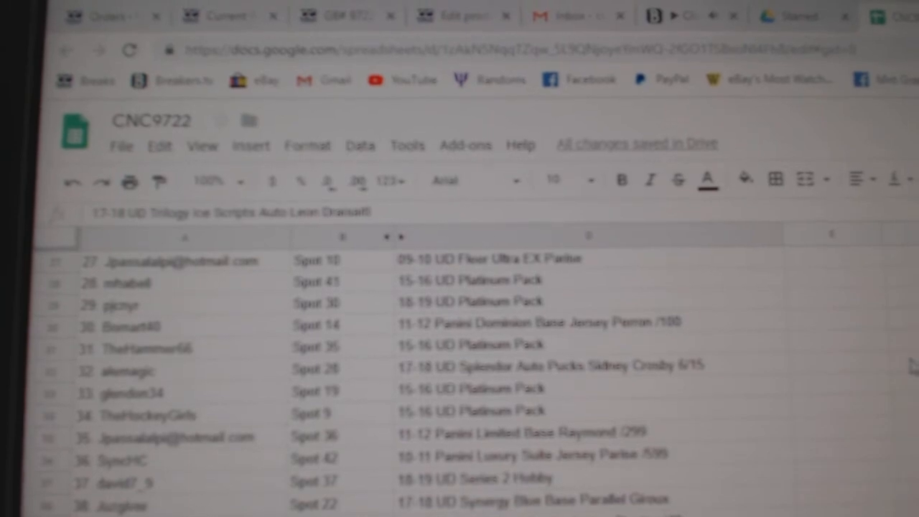
{"action": "scroll", "scroll_direction": "down", "scroll_amount": 3}
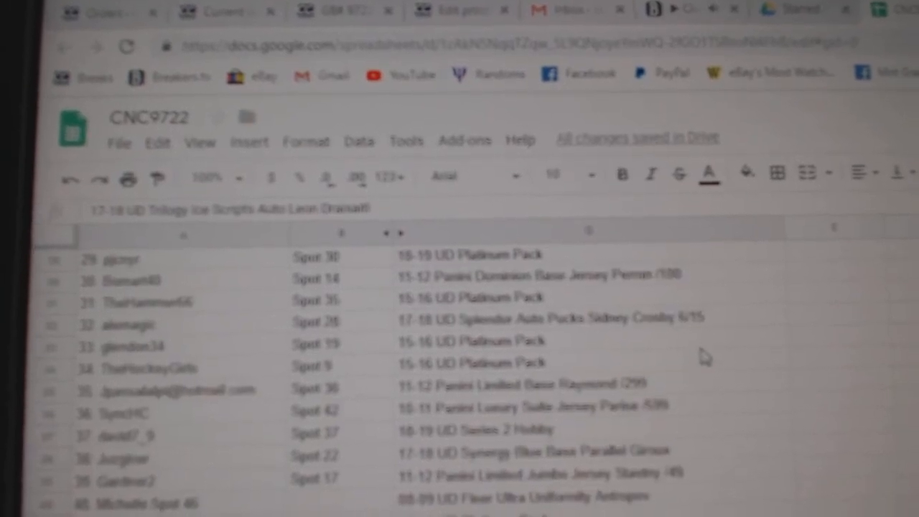
{"action": "left_click", "coordinate": [545, 318]}
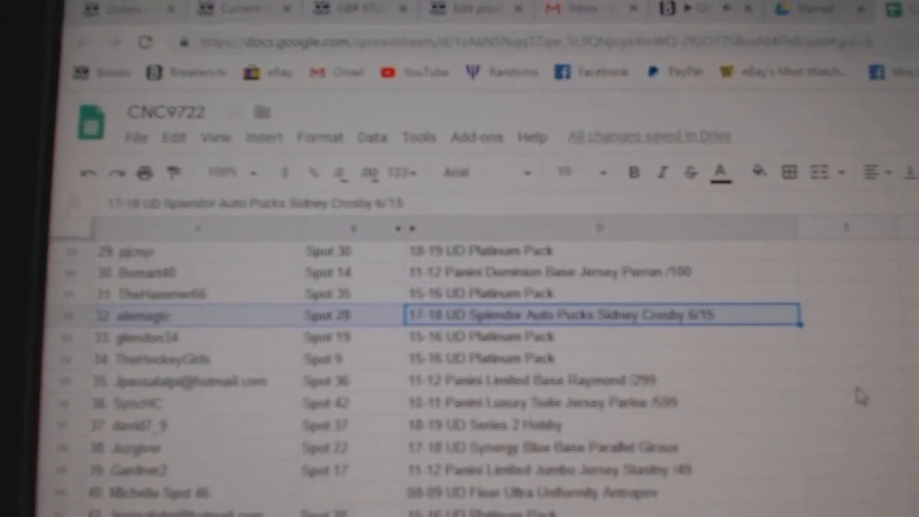
{"action": "scroll", "scroll_direction": "down", "scroll_amount": 3}
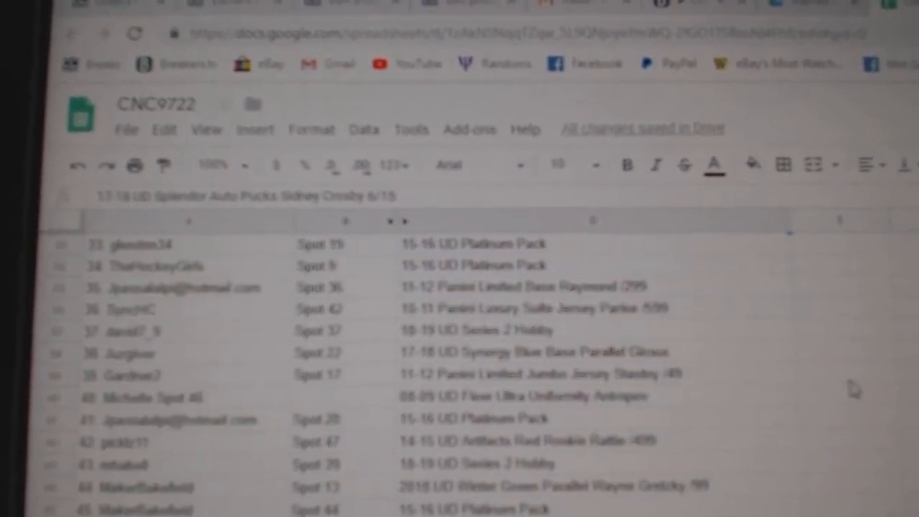
{"action": "scroll", "scroll_direction": "down", "scroll_amount": 3}
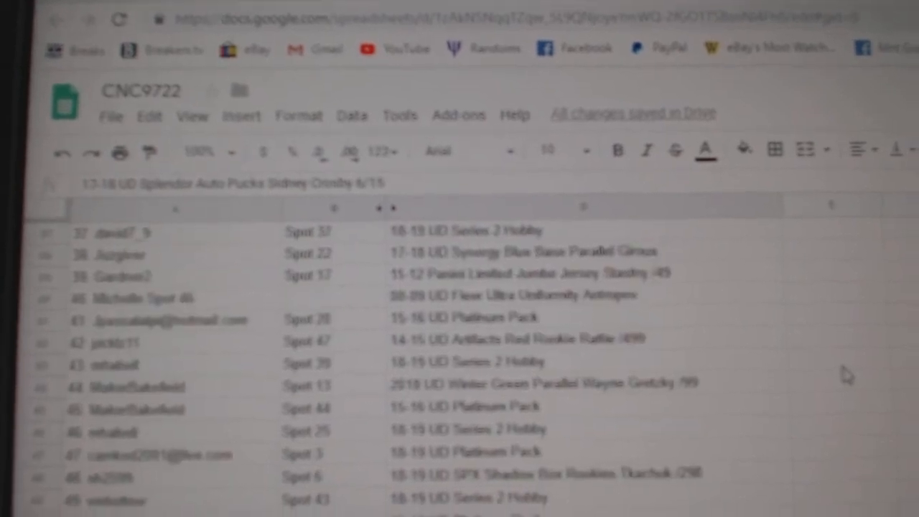
{"action": "scroll", "scroll_direction": "down", "scroll_amount": 3}
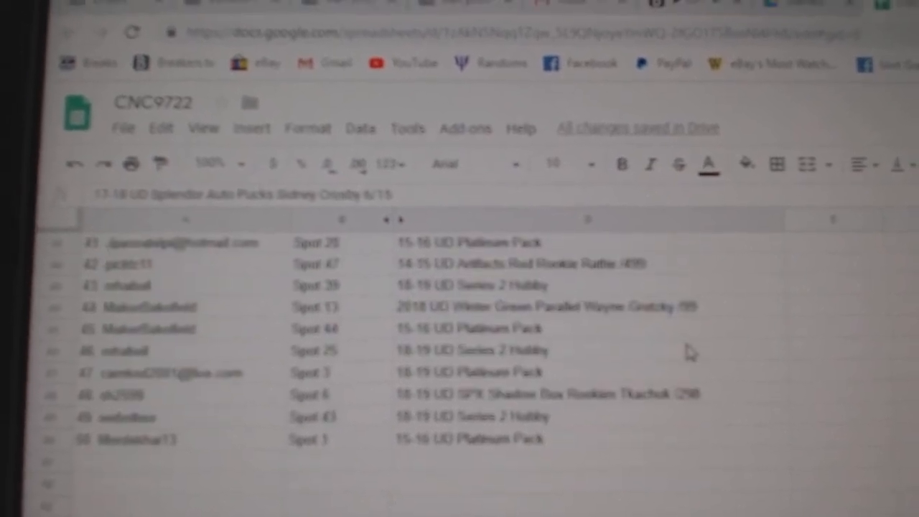
{"action": "left_click", "coordinate": [585, 309]}
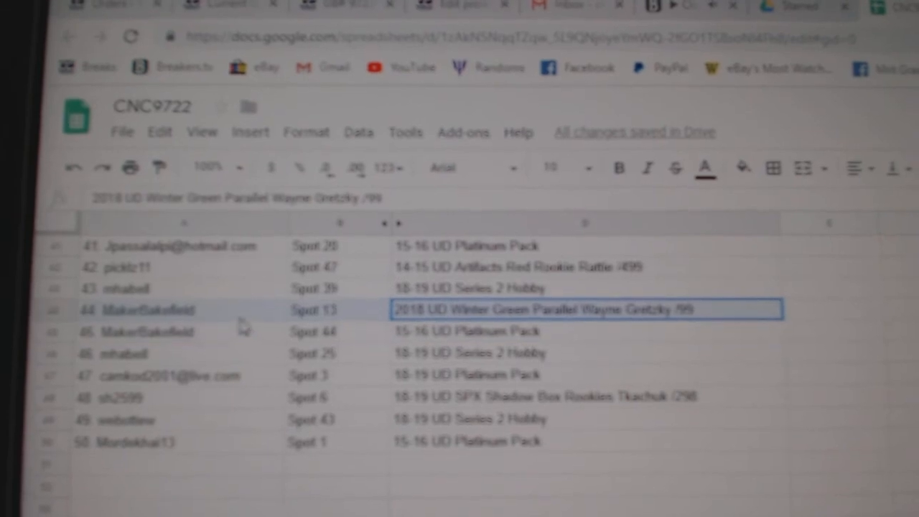